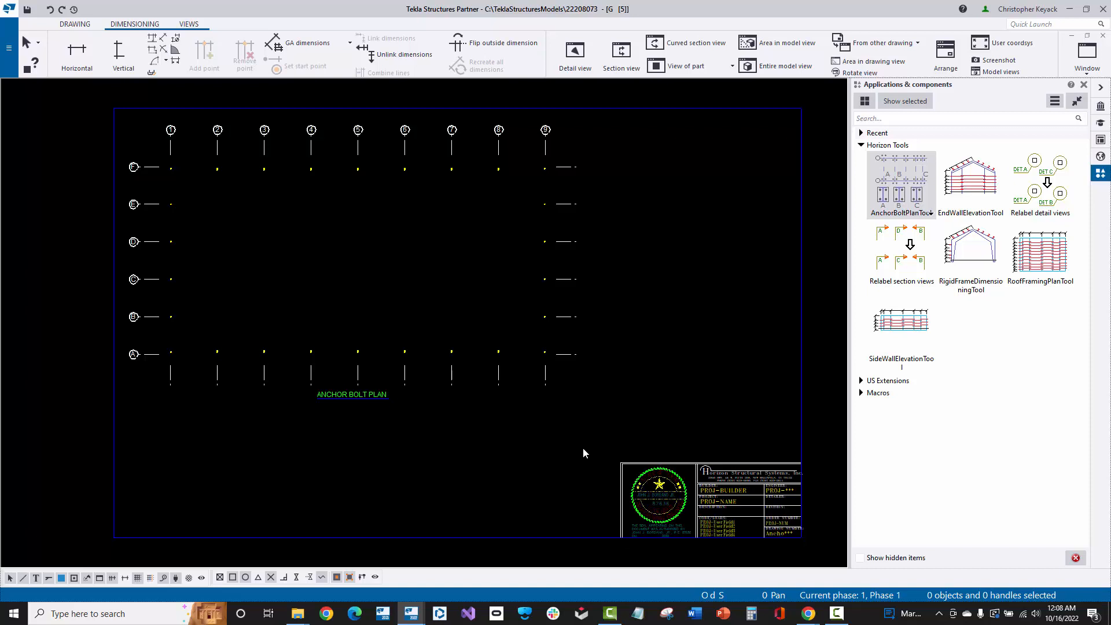
pyautogui.moveTo(706, 423)
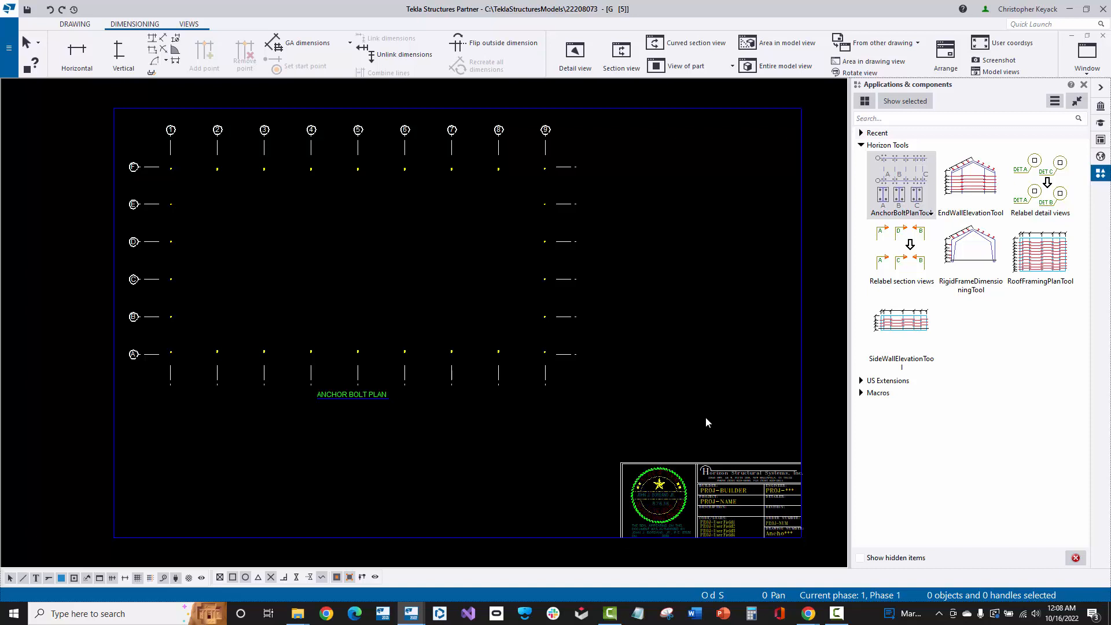
pyautogui.moveTo(937, 217)
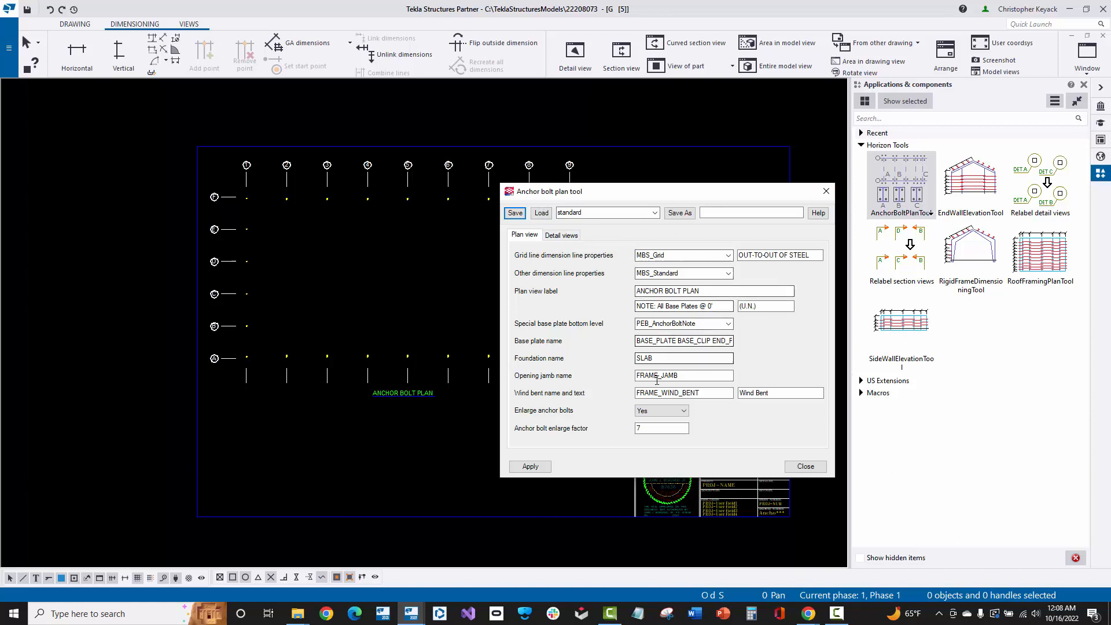
# Review the bolt enlarge factor and detail view scale, leaving the plan view values unchanged.
pyautogui.tripleClick(660, 427)
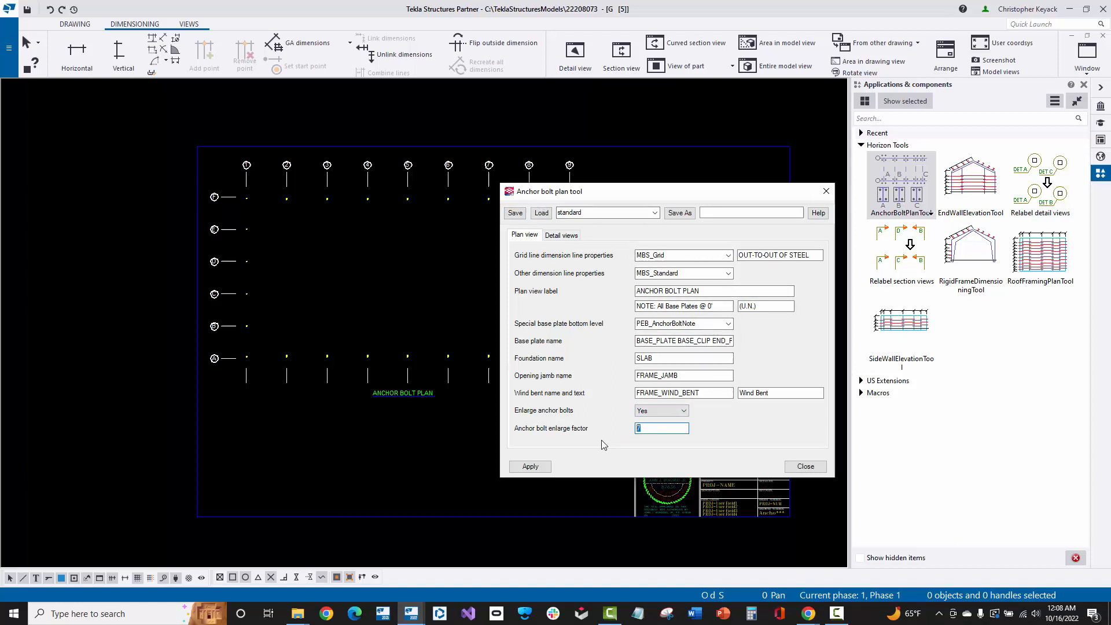
pyautogui.moveTo(450, 382)
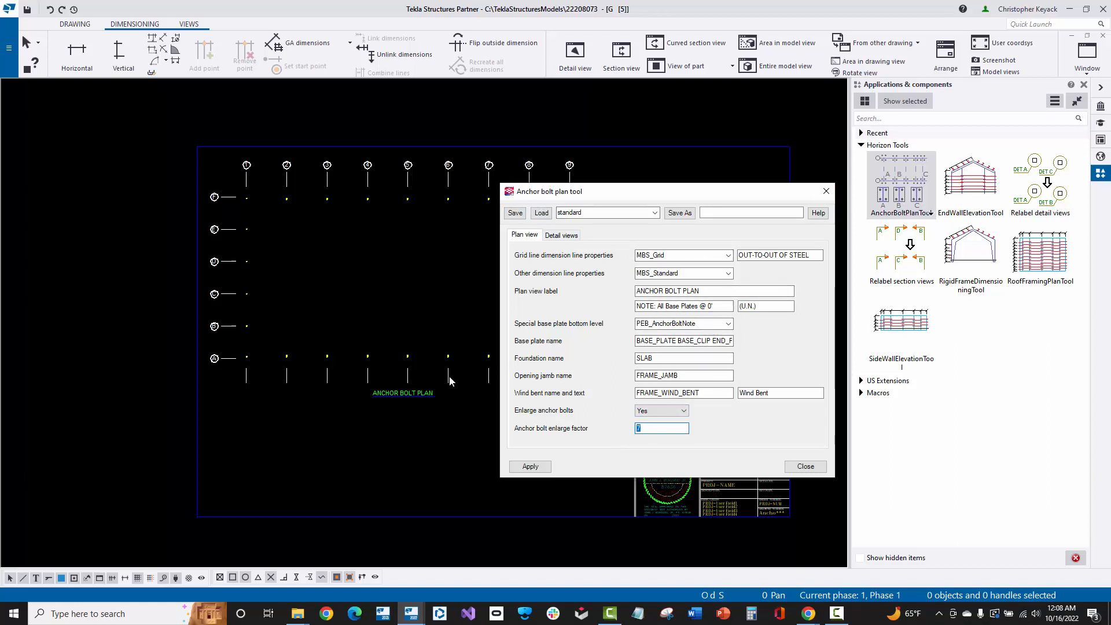
pyautogui.click(561, 234)
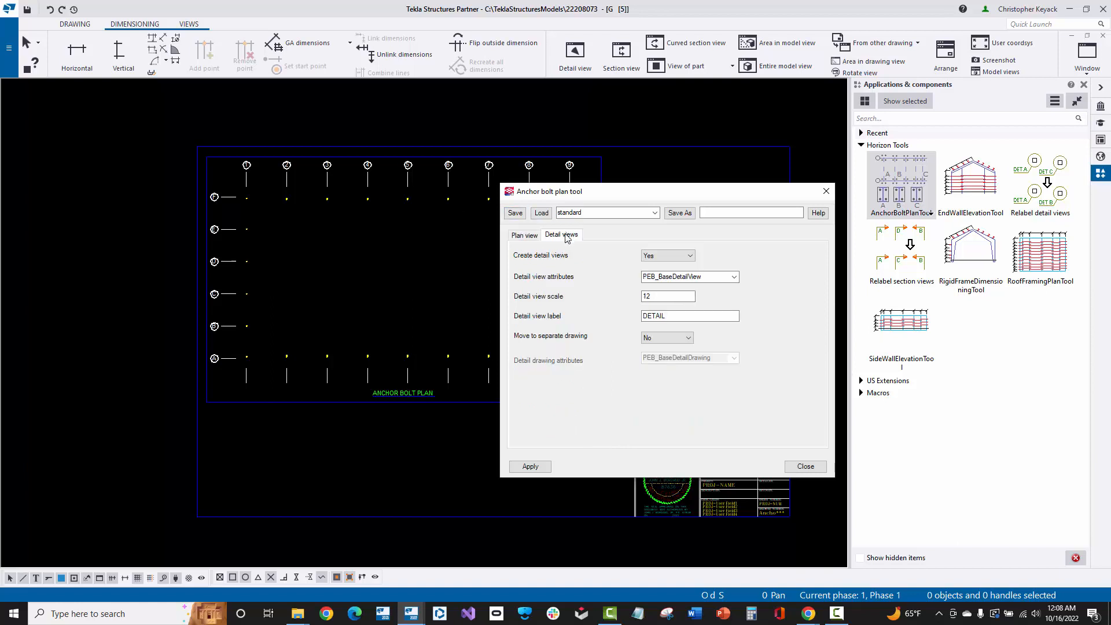
pyautogui.click(666, 296)
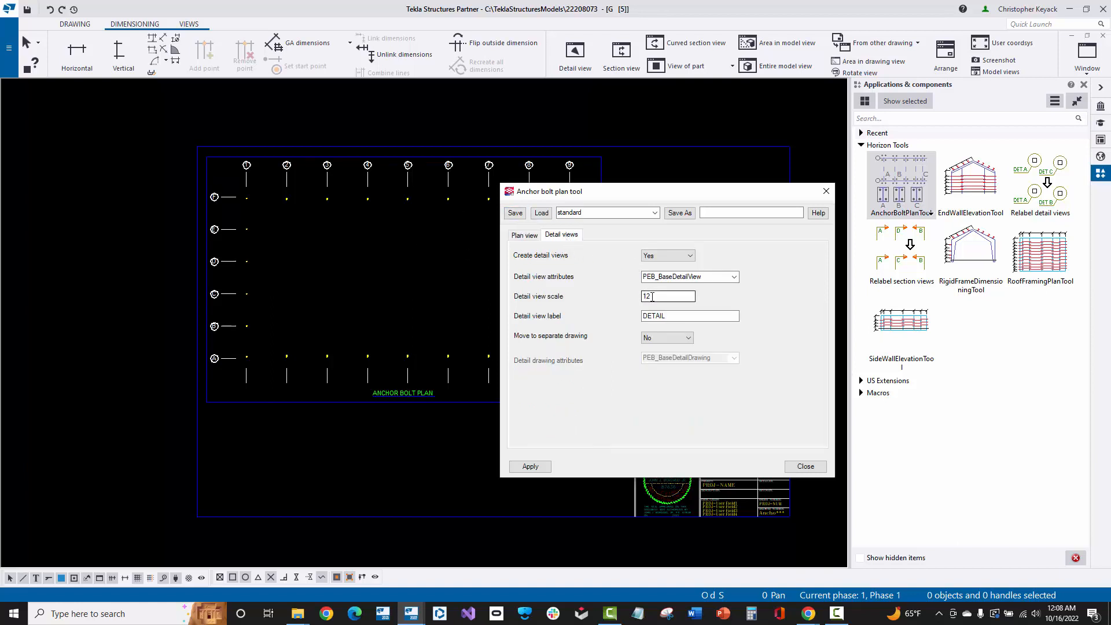
pyautogui.click(524, 234)
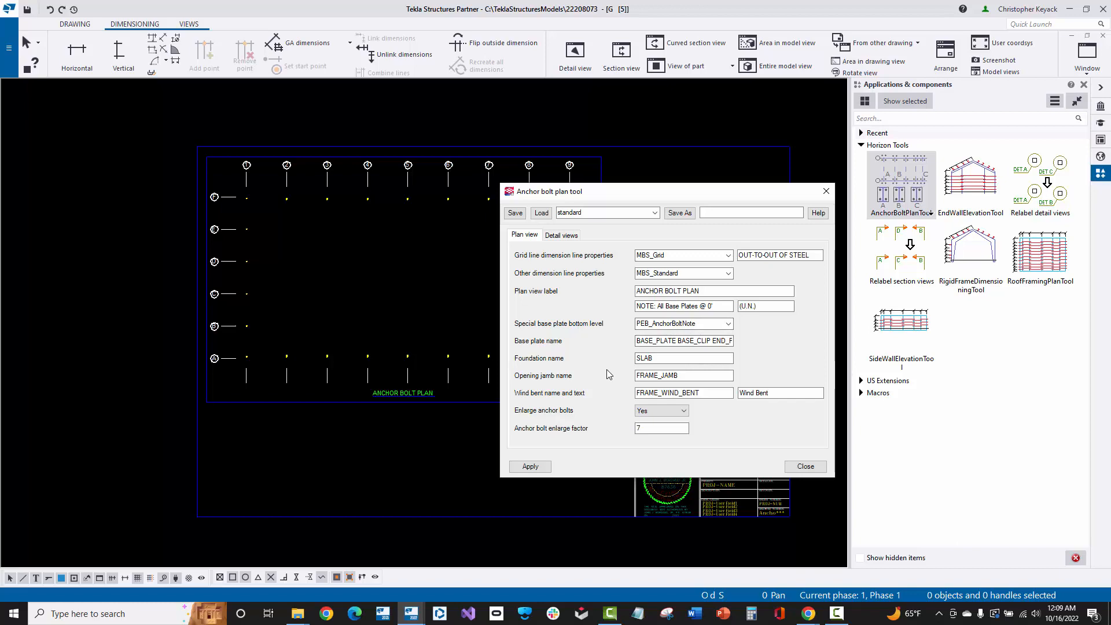
# Apply the anchor bolt plan tool to create dimensions, bolt marks, label note and detail frames.
pyautogui.click(530, 467)
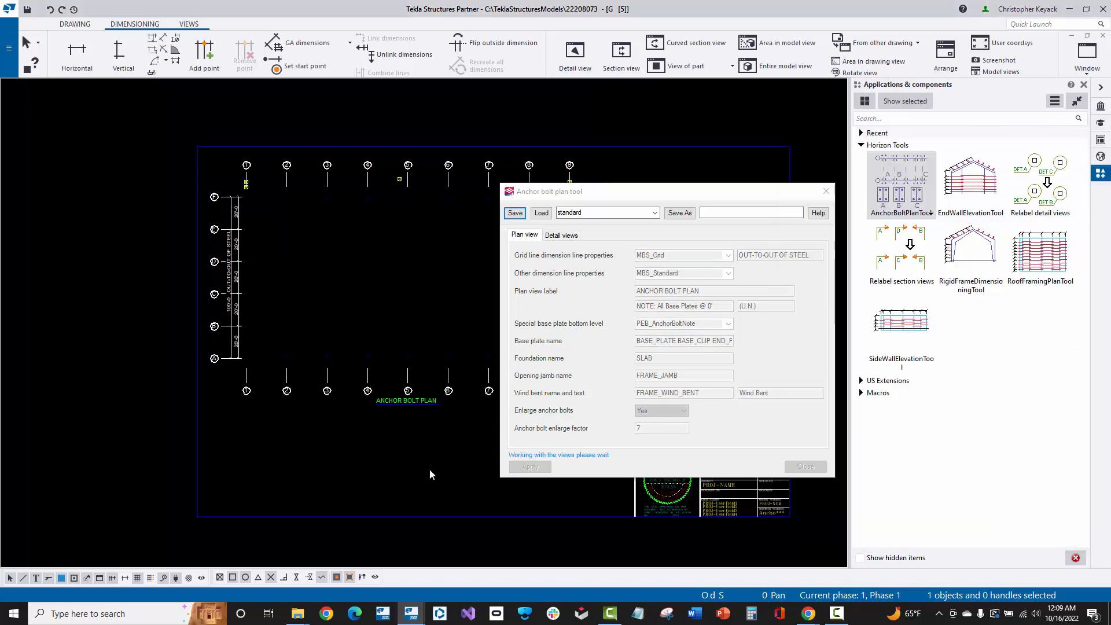
pyautogui.click(528, 466)
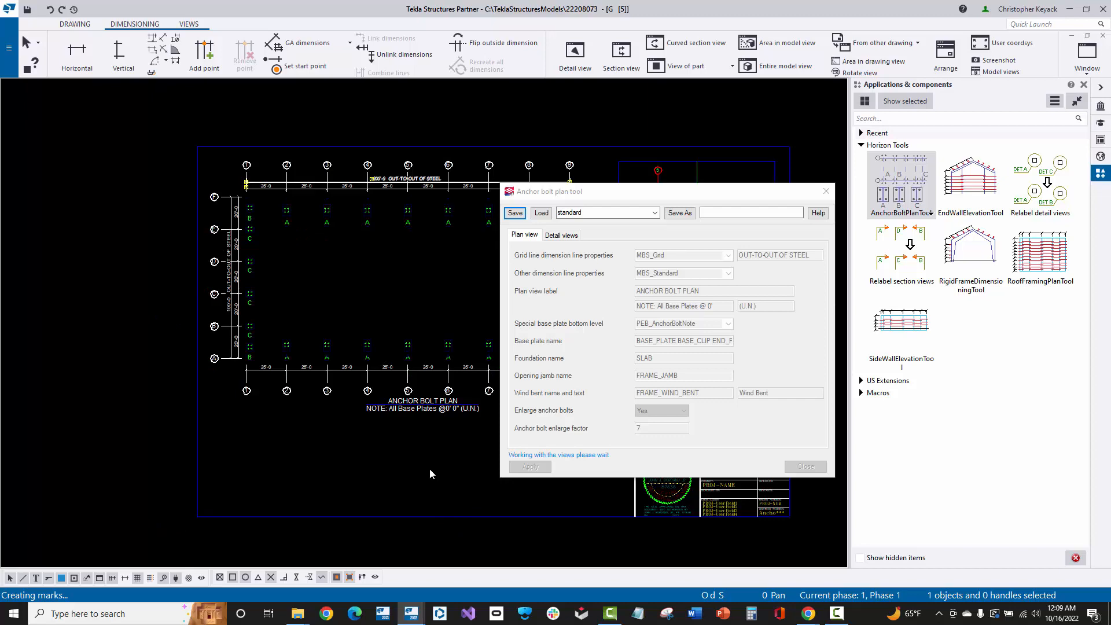
pyautogui.click(530, 466)
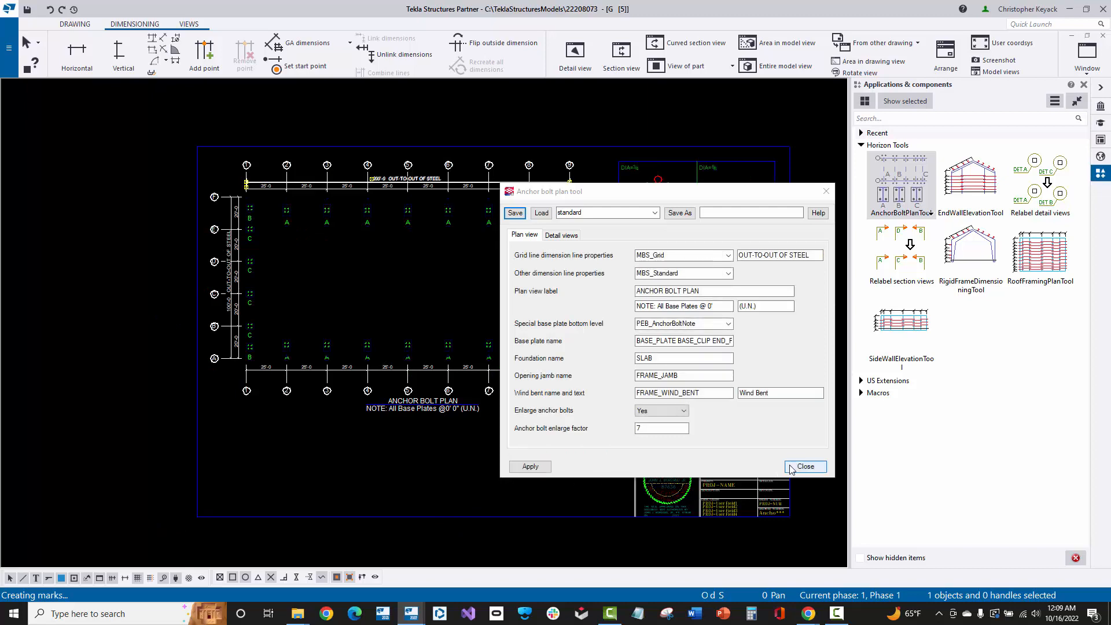
# Close the Anchor bolt plan tool dialog once Details A, B and C are complete.
pyautogui.click(804, 466)
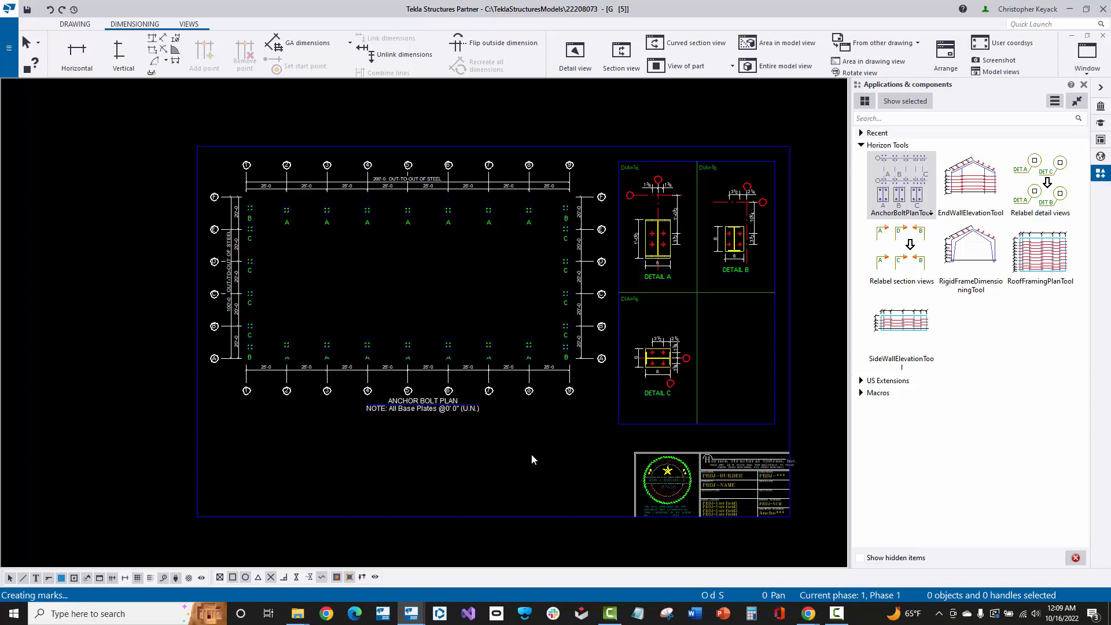
pyautogui.moveTo(921, 290)
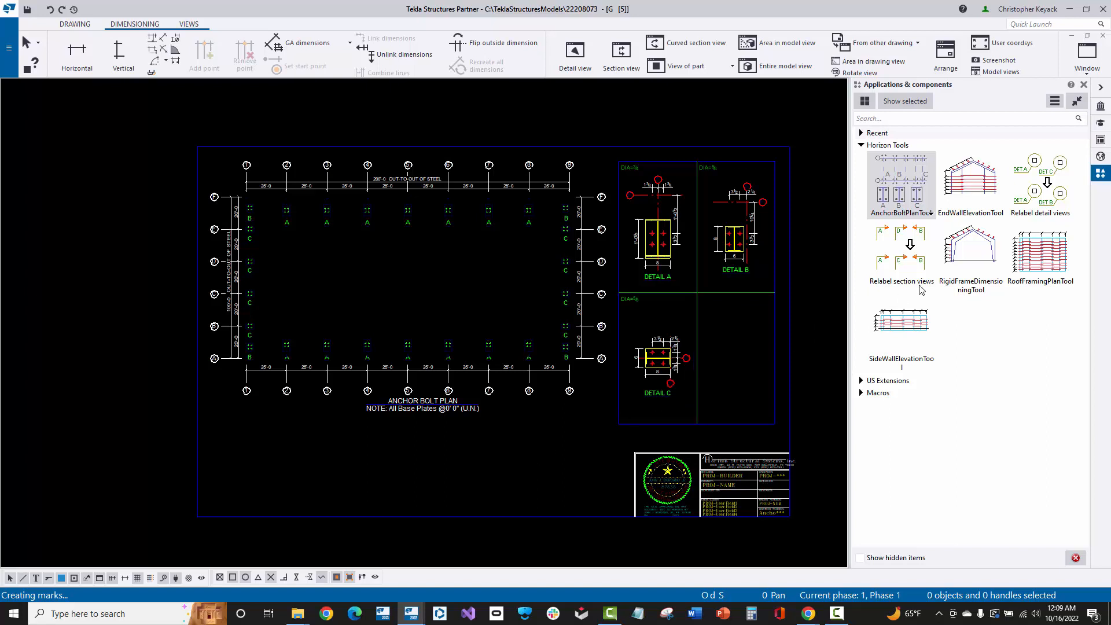
pyautogui.moveTo(931, 256)
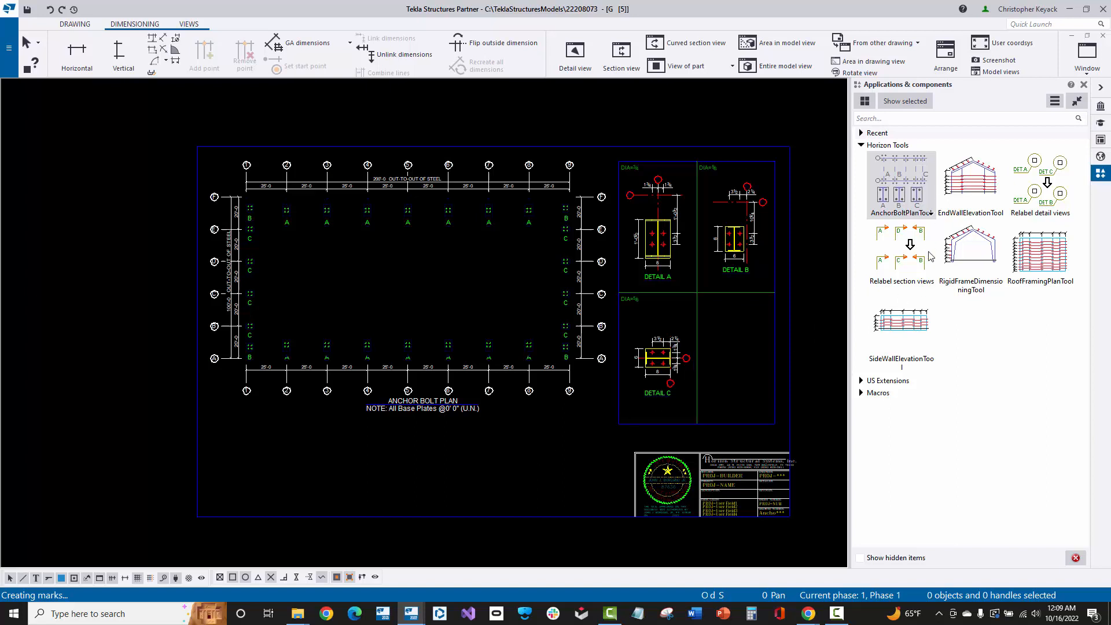